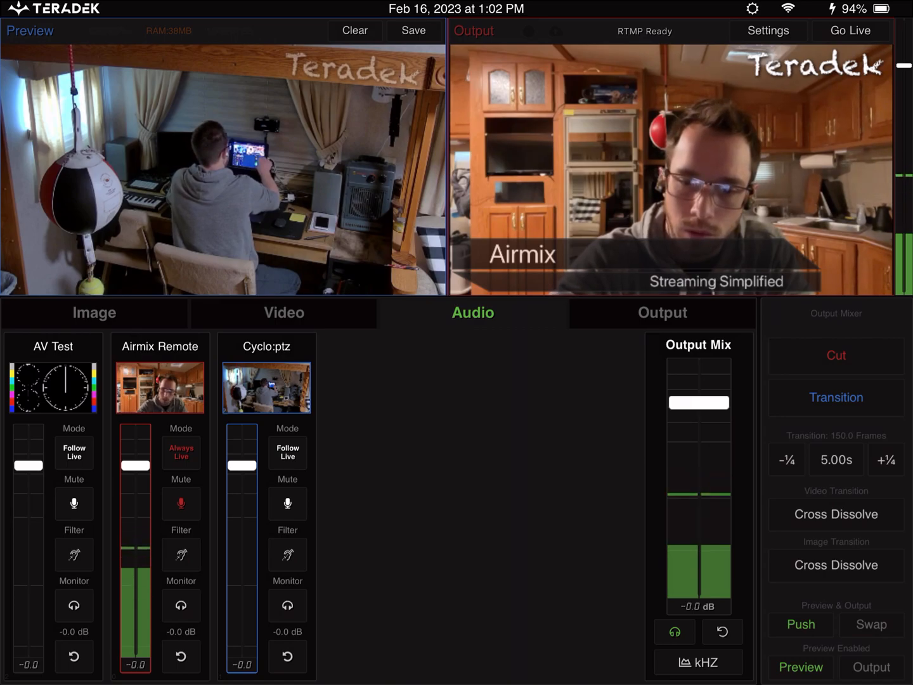
Apply a Notch audio filter to the Airmix Remote source from its Filter panel
left_click(698, 662)
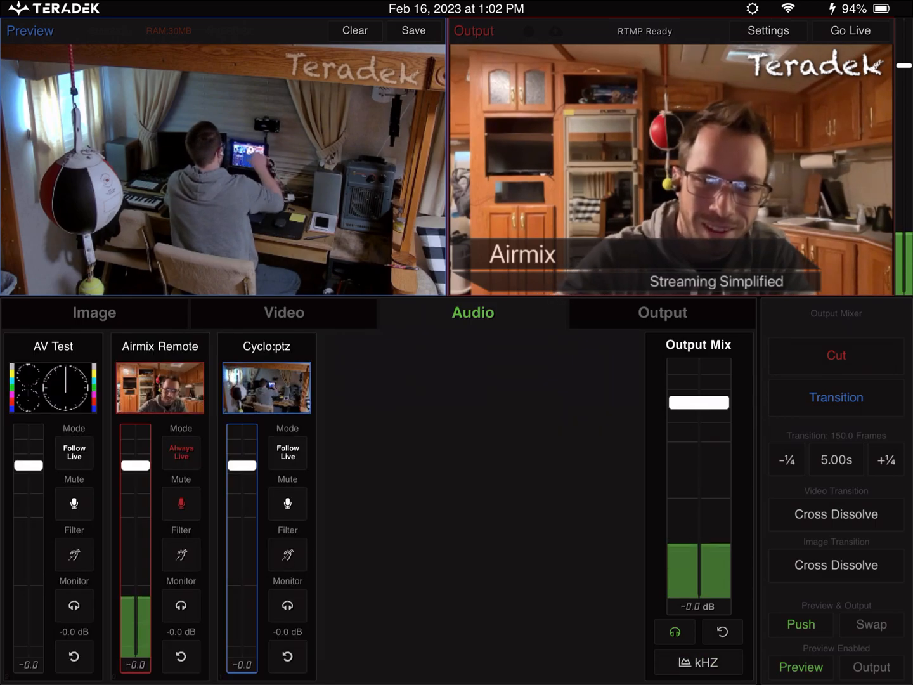
left_click(181, 555)
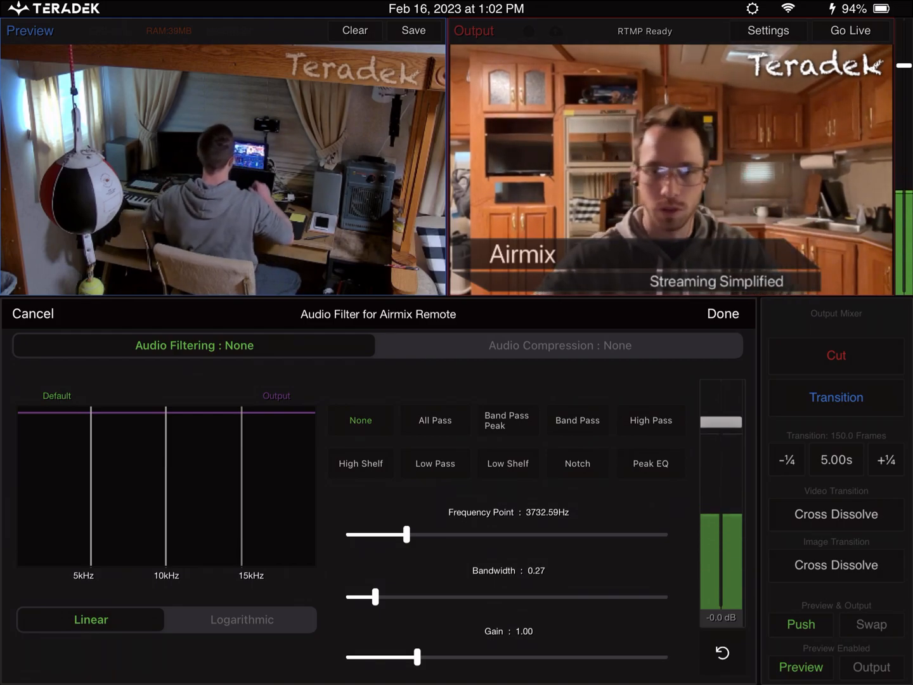
left_click(576, 464)
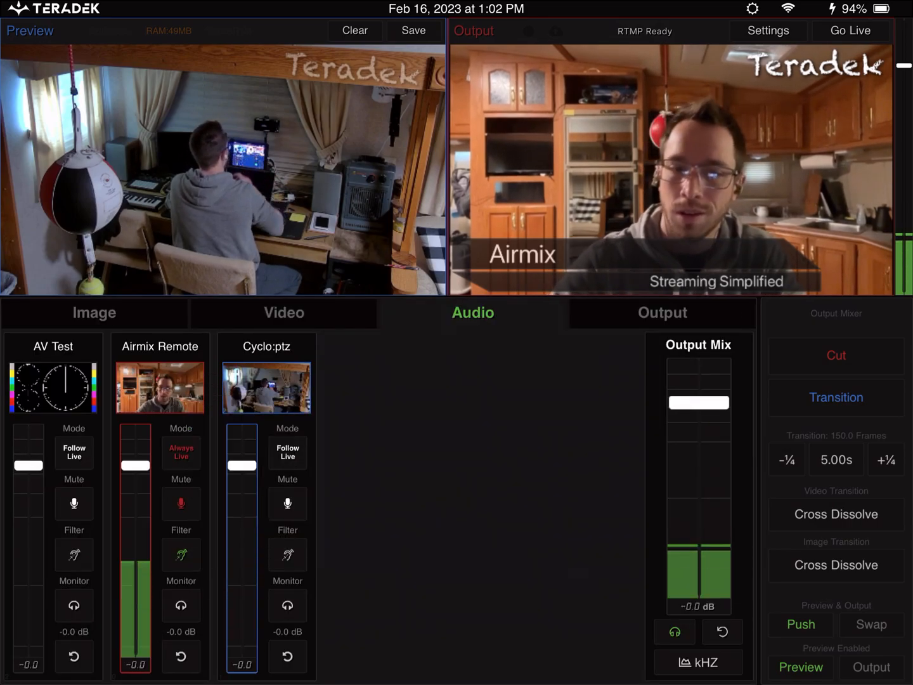
Compare None against Notch twice on Airmix Remote, ending on Notch at 2284.12Hz, bandwidth 0.58
left_click(180, 555)
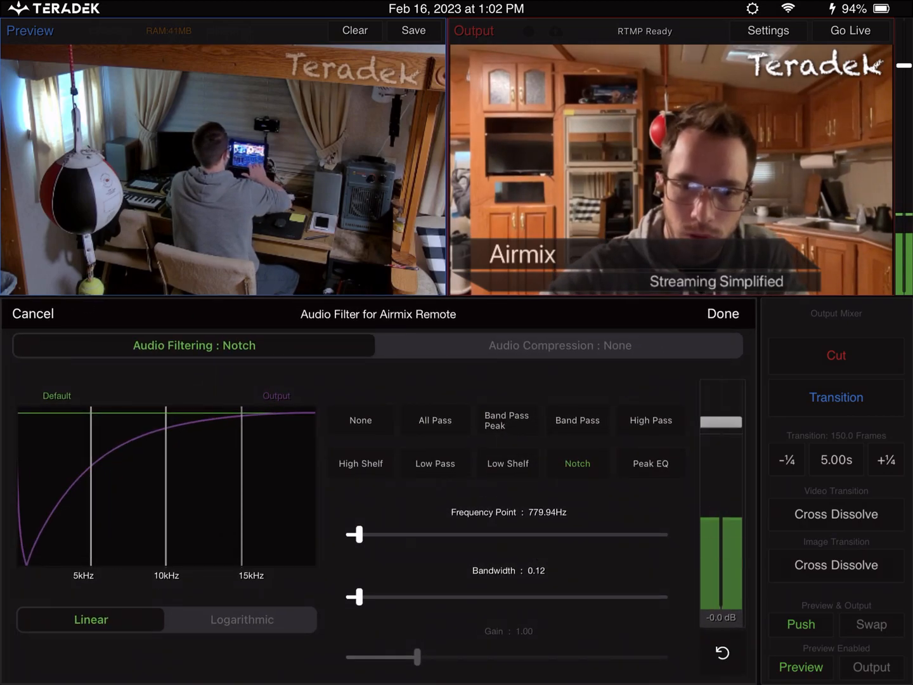
left_click(360, 420)
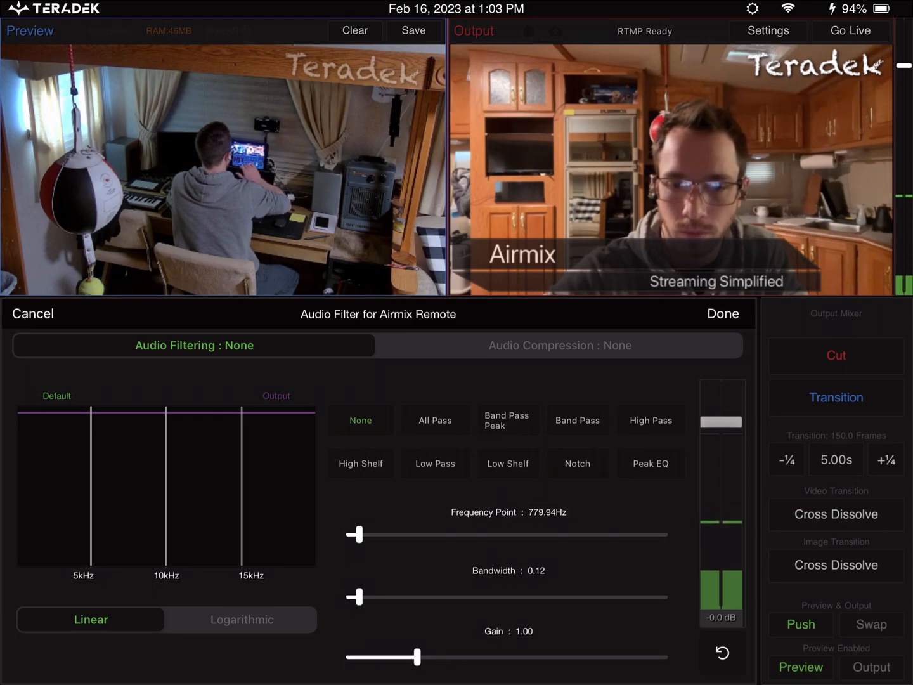
left_click(577, 463)
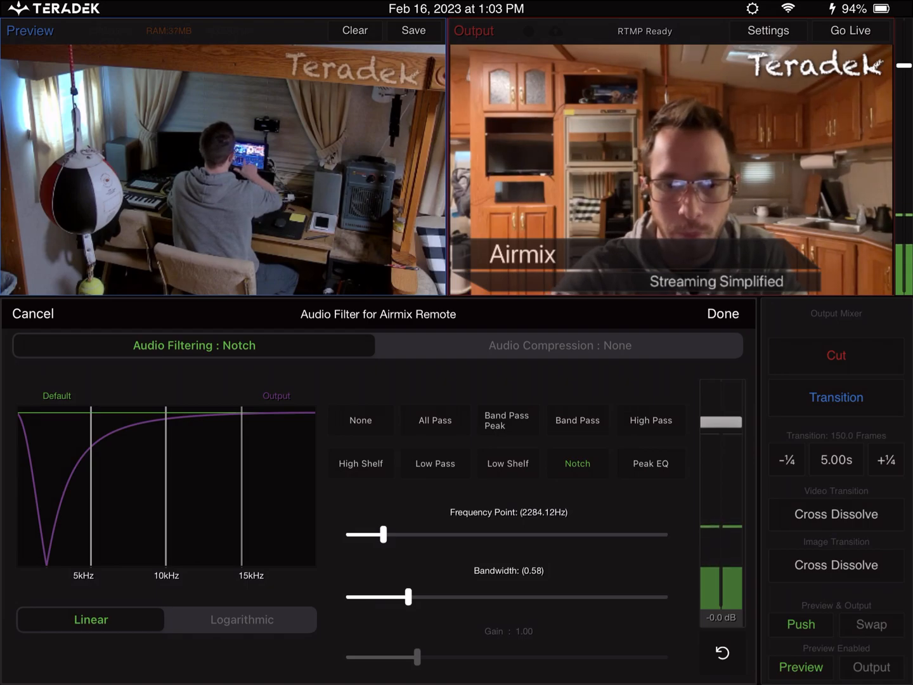
left_click(360, 419)
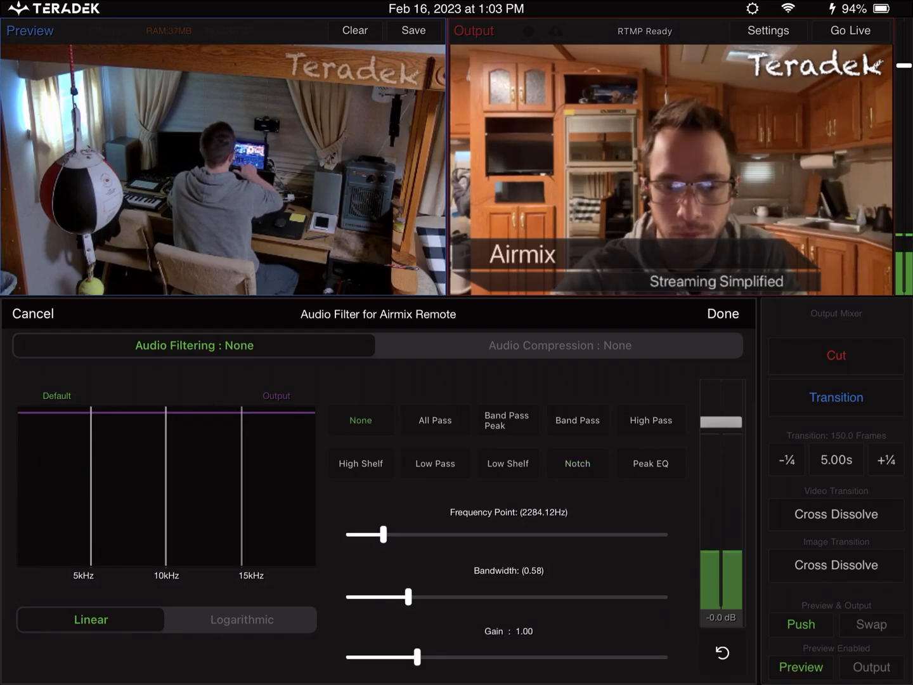
left_click(575, 463)
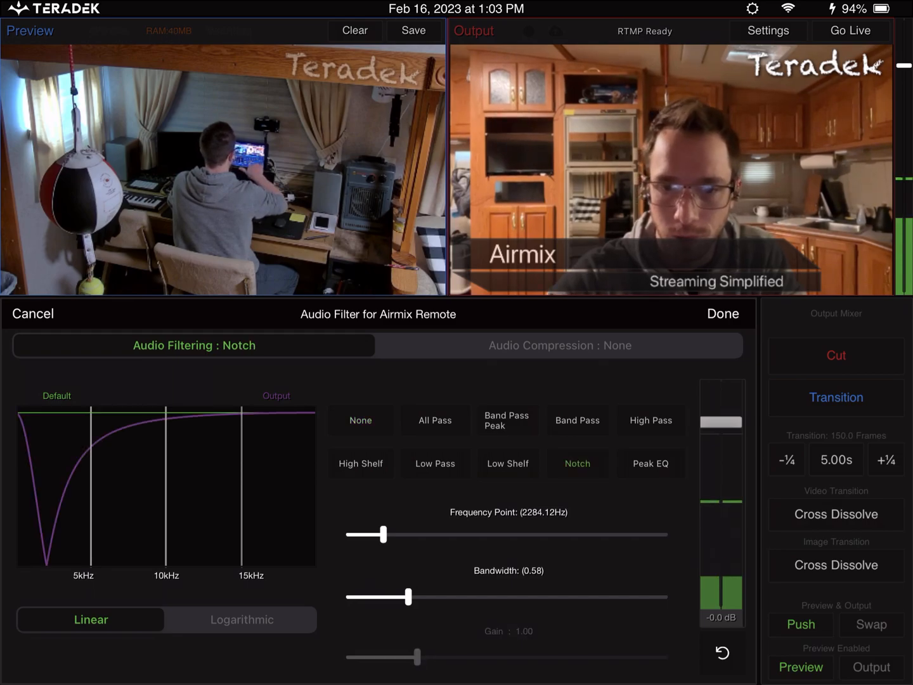